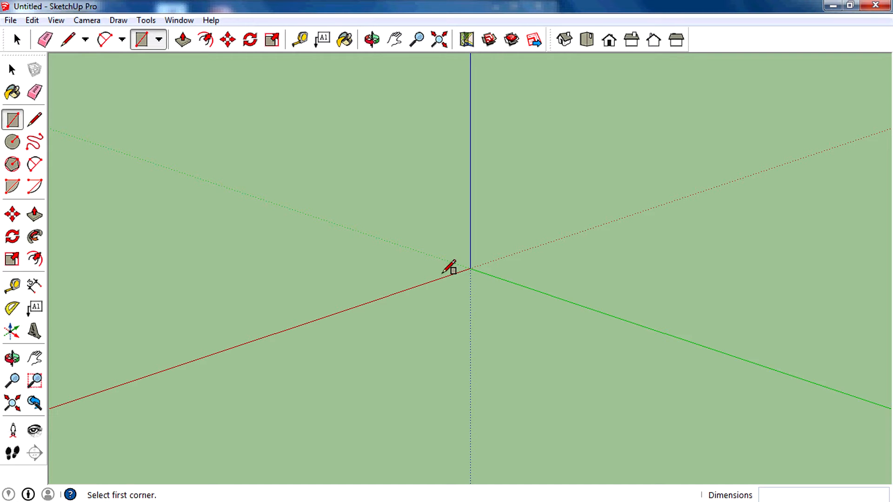
Step: Switch to an isometric view and start a rectangle at the model origin with the Rectangle tool
{"action": "left_click", "coordinate": [12, 141]}
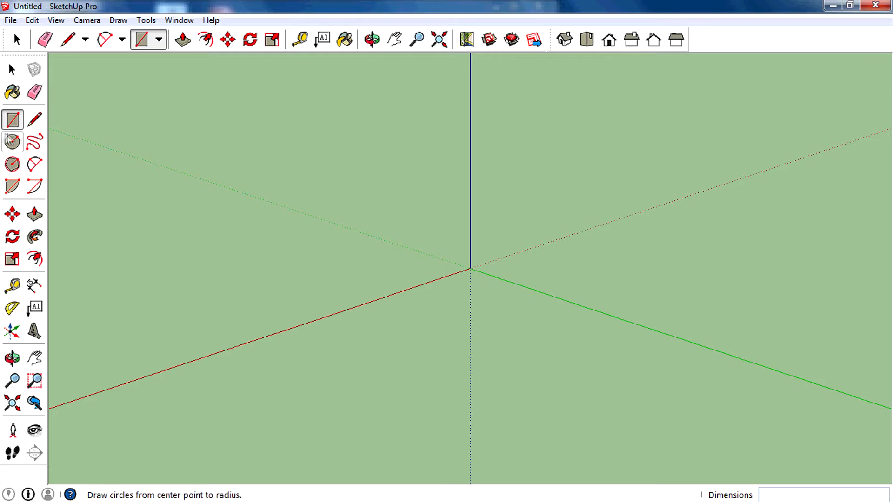
{"action": "mouse_move", "coordinate": [33, 215]}
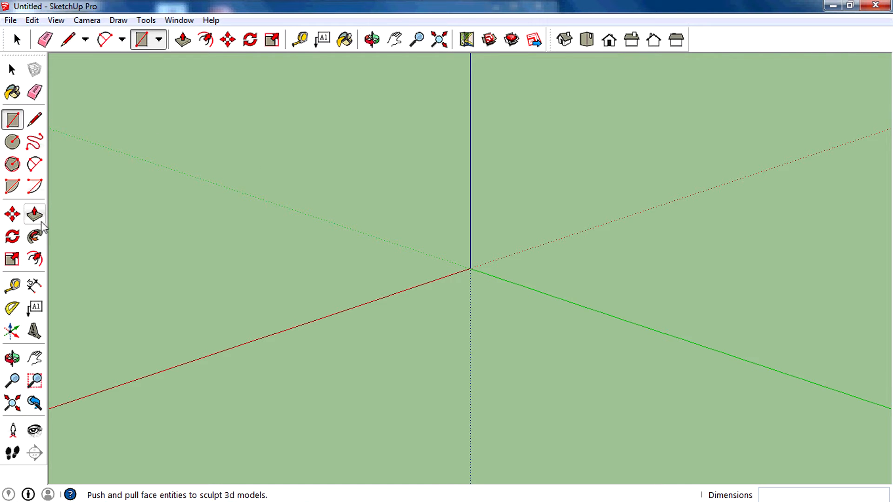
{"action": "left_click", "coordinate": [12, 119]}
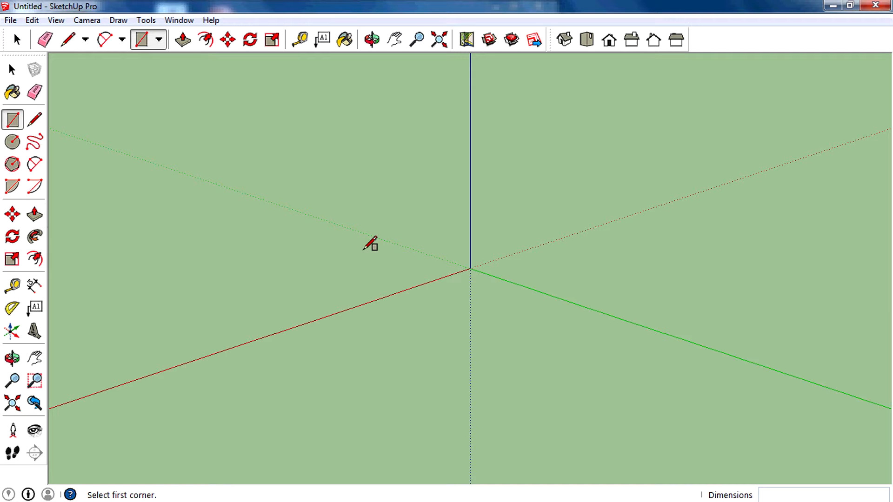
{"action": "mouse_move", "coordinate": [563, 40]}
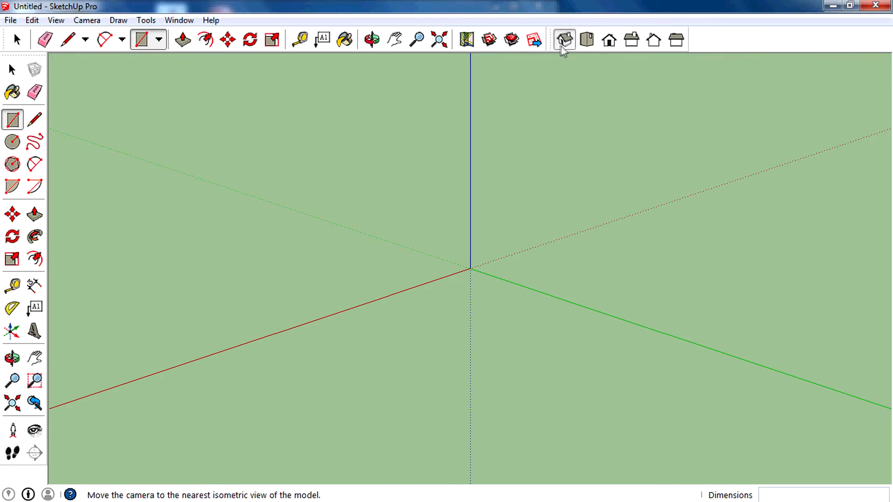
{"action": "left_click", "coordinate": [564, 39]}
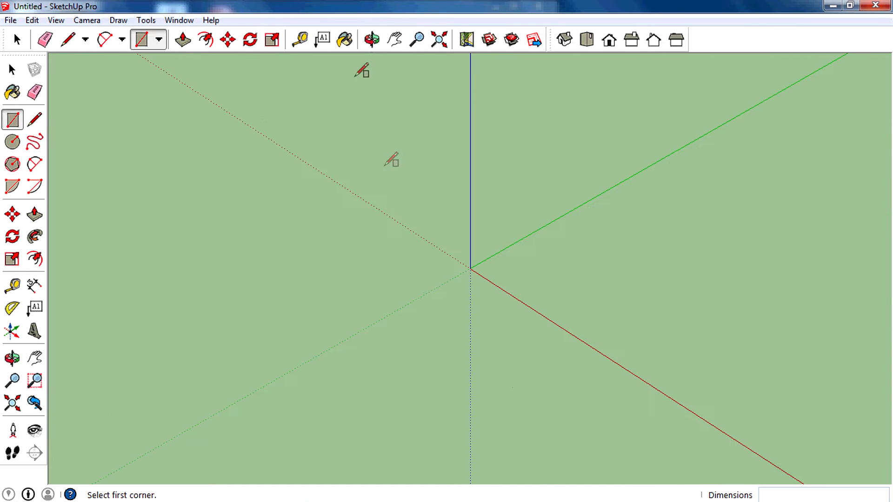
{"action": "left_click", "coordinate": [394, 39]}
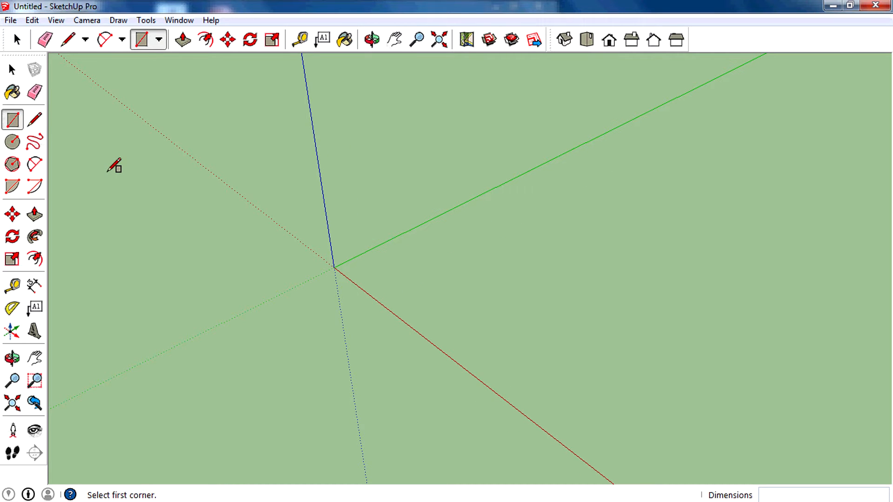
{"action": "mouse_move", "coordinate": [336, 259]}
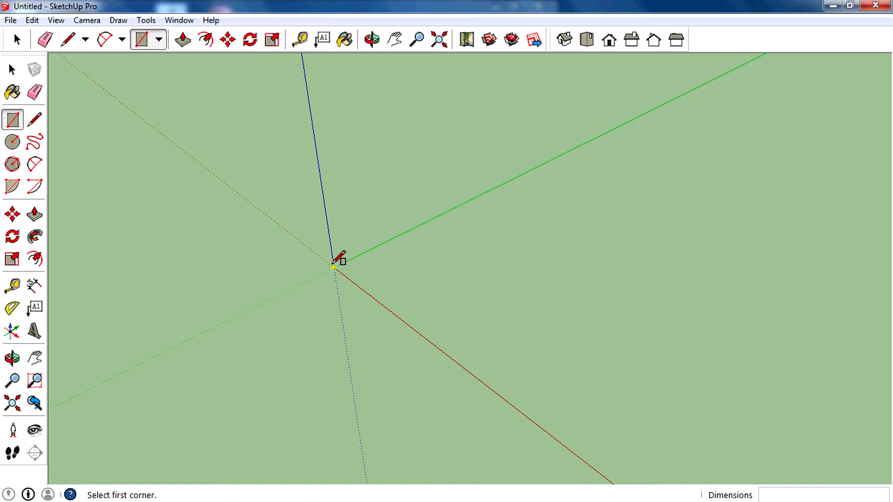
{"action": "mouse_move", "coordinate": [341, 263]}
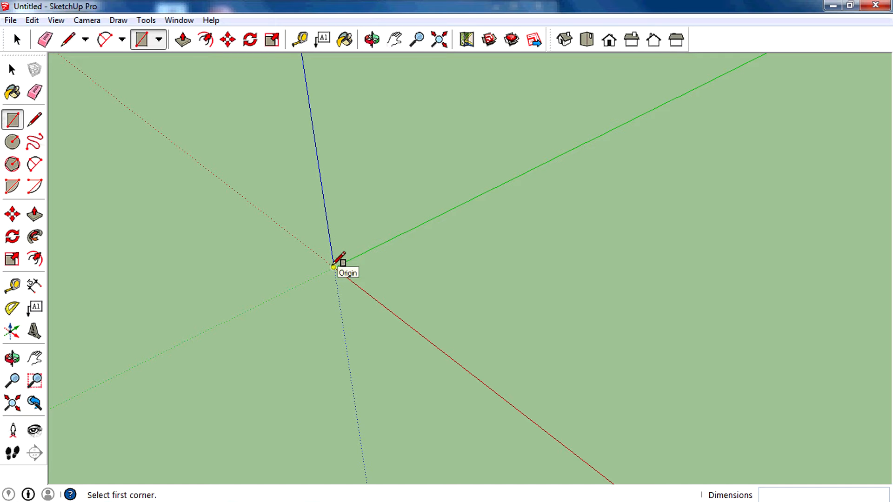
{"action": "left_click", "coordinate": [333, 267]}
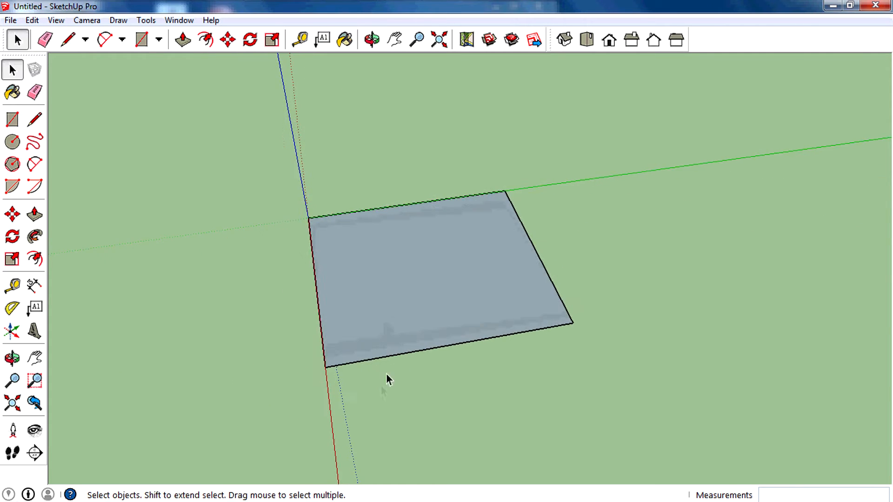
Step: Dimension the rectangle's front edge as 17' 2 3/16"
{"action": "left_click", "coordinate": [34, 285]}
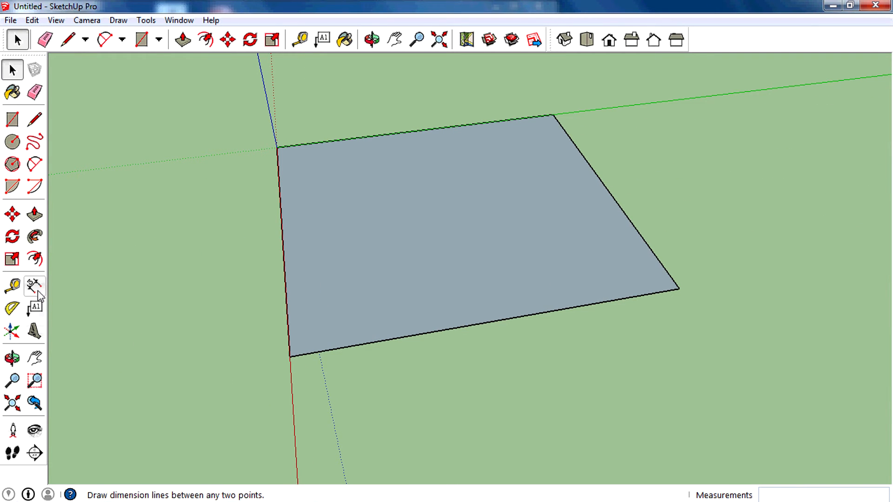
{"action": "left_click", "coordinate": [33, 286]}
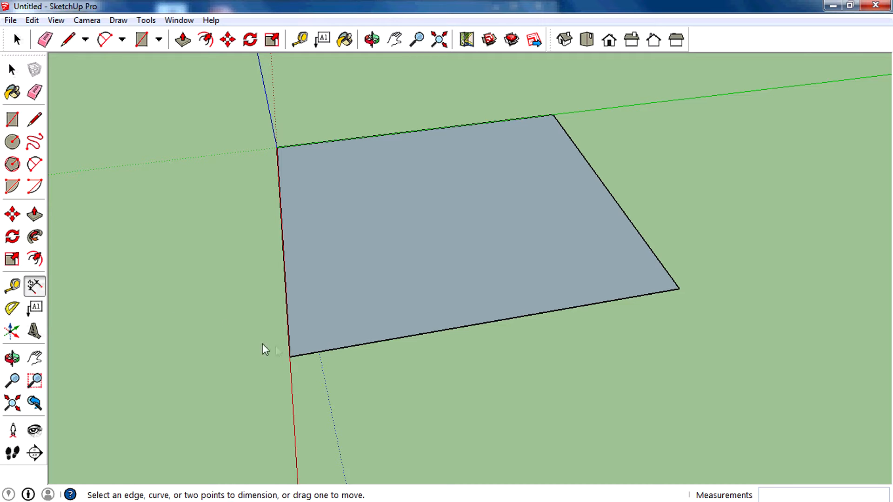
{"action": "left_click", "coordinate": [289, 355]}
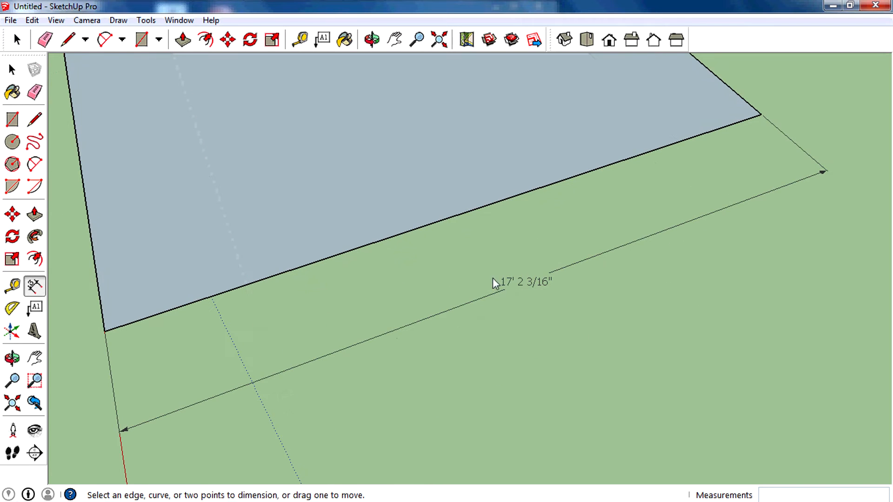
{"action": "mouse_move", "coordinate": [546, 301]}
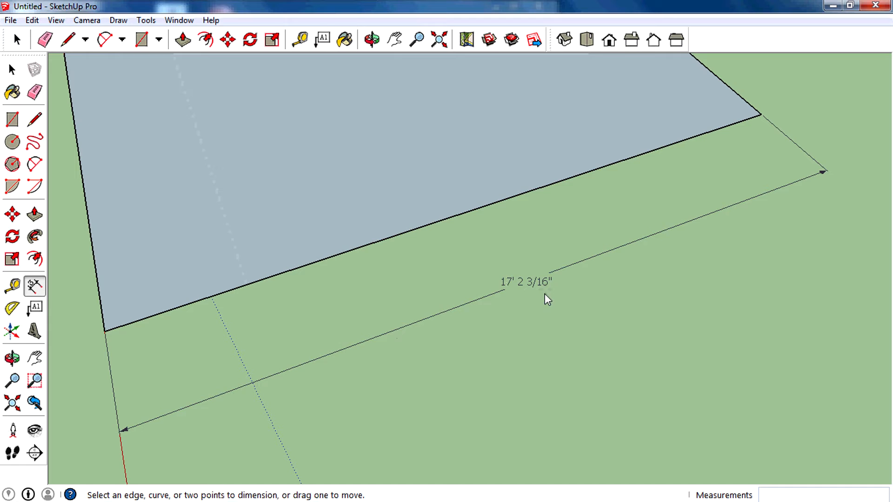
{"action": "left_click", "coordinate": [12, 70]}
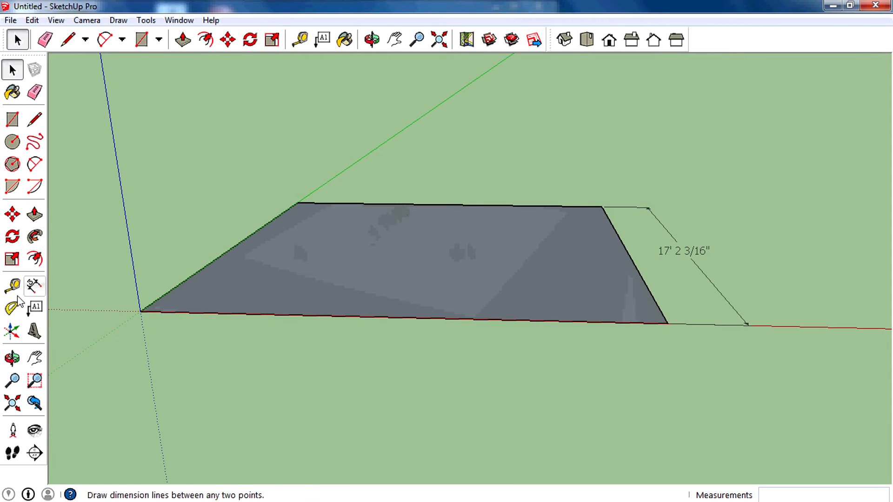
{"action": "left_click", "coordinate": [371, 39]}
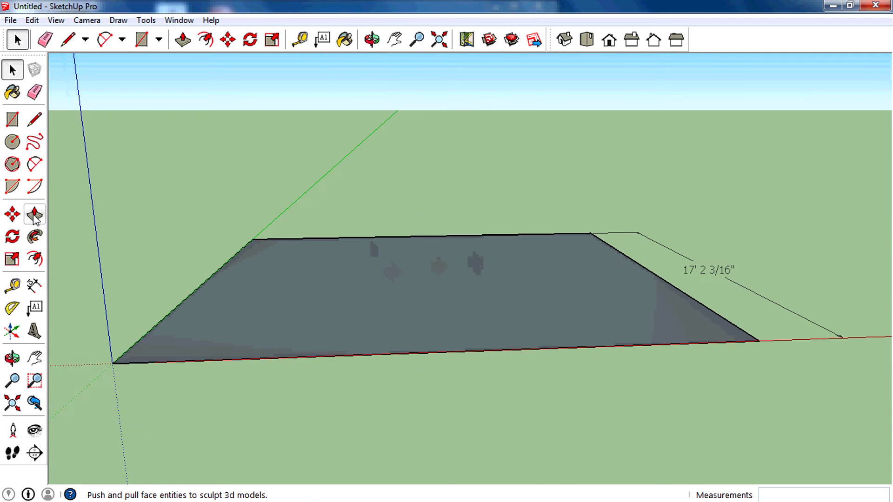
Step: Pull the rectangle face upward into a box with Push/Pull
{"action": "left_click", "coordinate": [372, 39]}
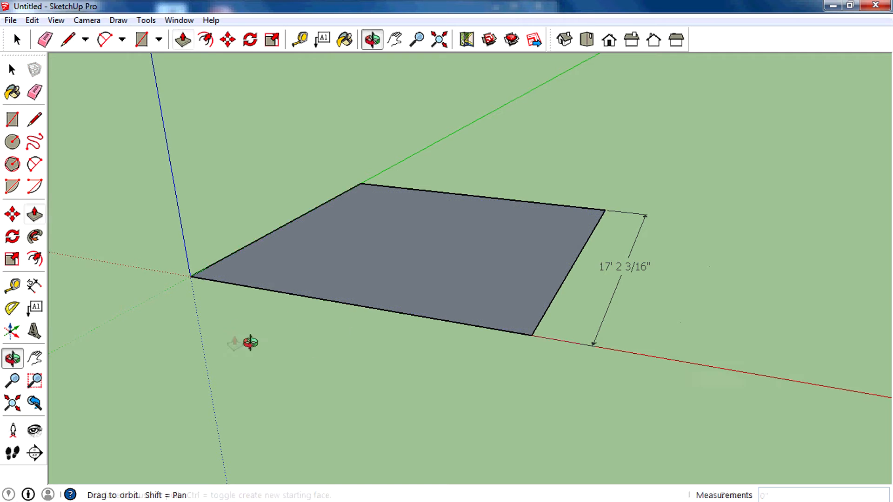
{"action": "left_click", "coordinate": [34, 215]}
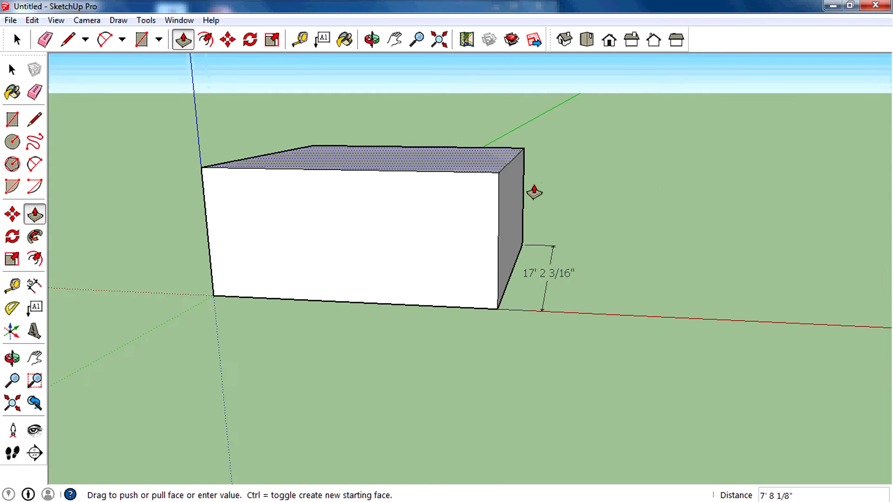
Step: Enter an extrusion distance of 17'2 3/16" so the box becomes a cube
{"action": "scroll", "scroll_direction": "up", "scroll_amount": 3}
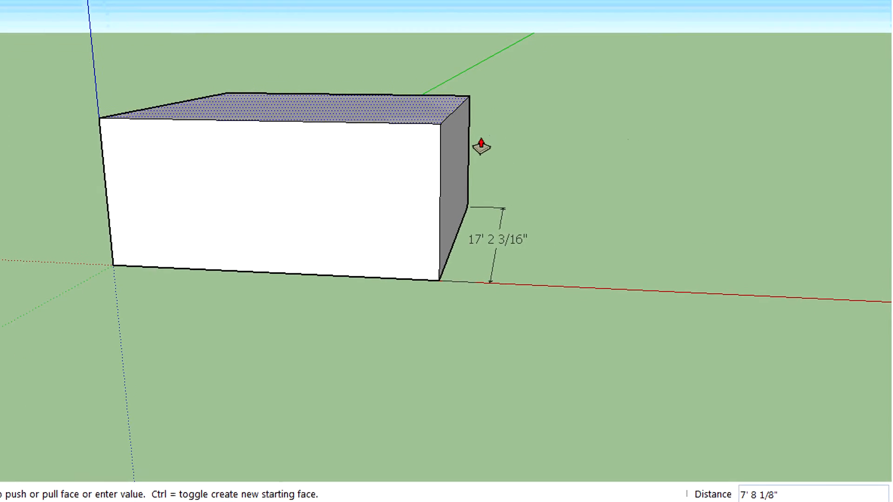
{"action": "type", "text": "17\""}
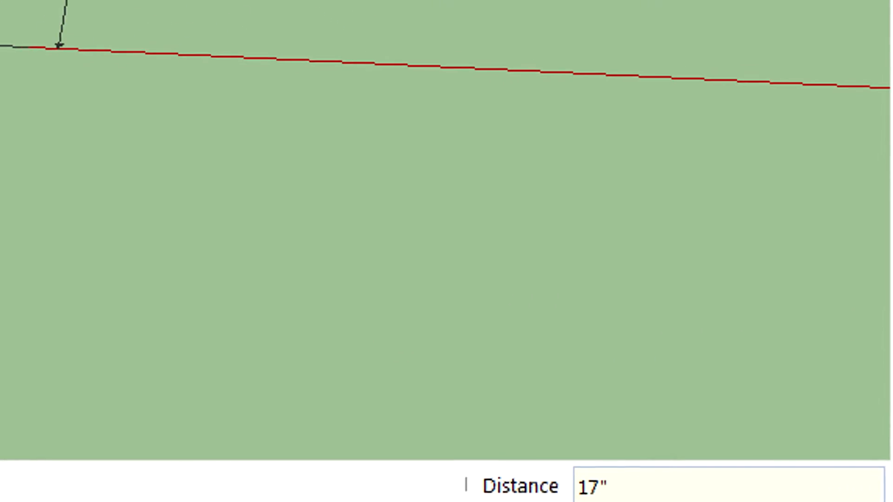
{"action": "type", "text": "17'2"}
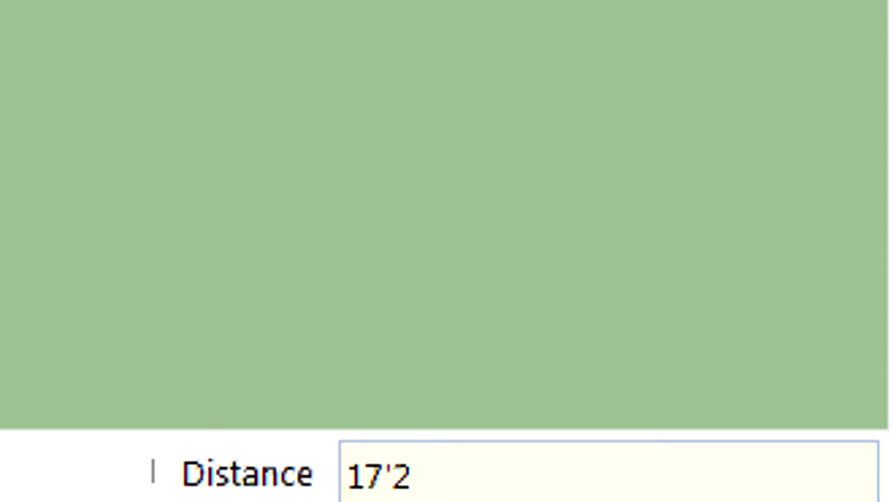
{"action": "type", "text": "3"}
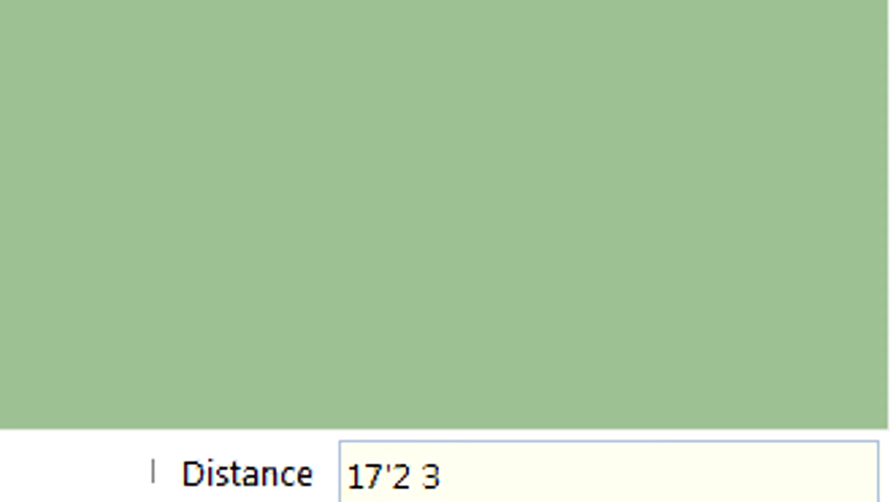
{"action": "type", "text": "/16\""}
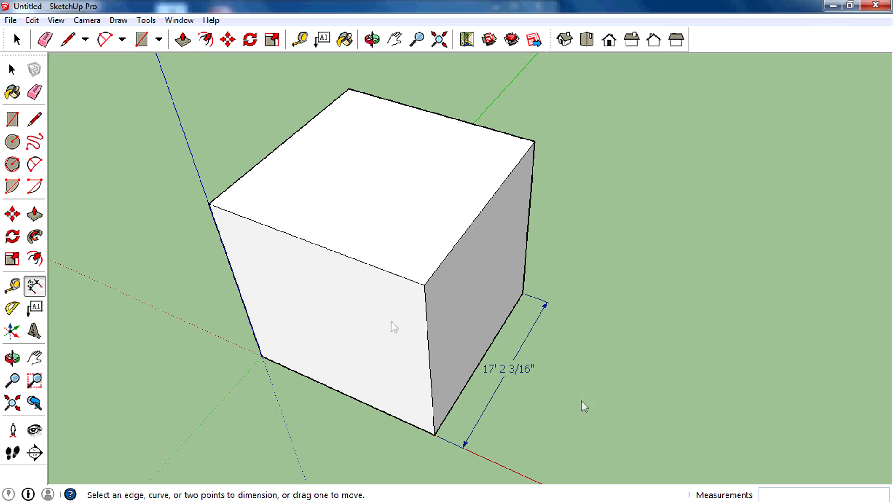
{"action": "mouse_move", "coordinate": [209, 205]}
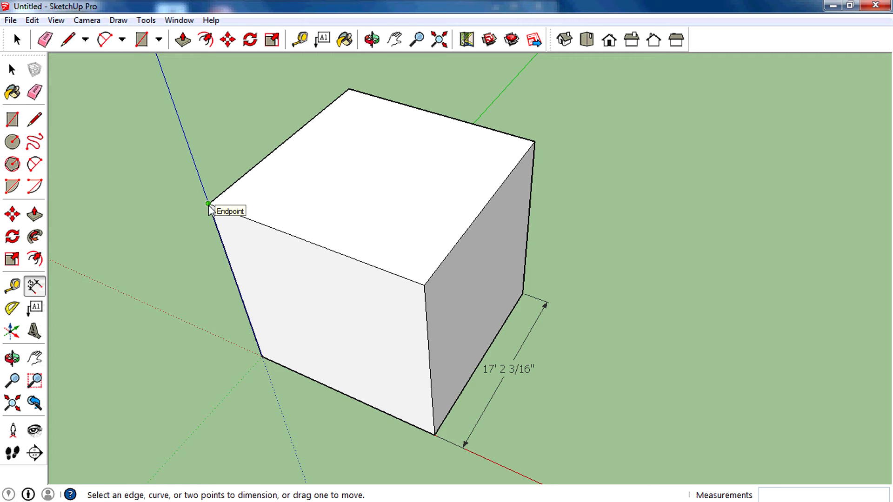
Step: Dimension a top edge of the cube between its corners as 17' 2 3/16"
{"action": "left_click", "coordinate": [209, 204]}
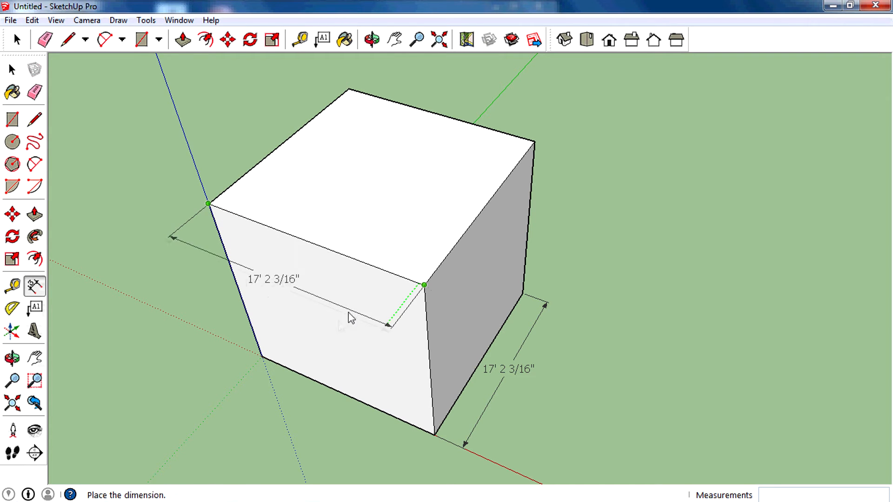
{"action": "left_click", "coordinate": [350, 319]}
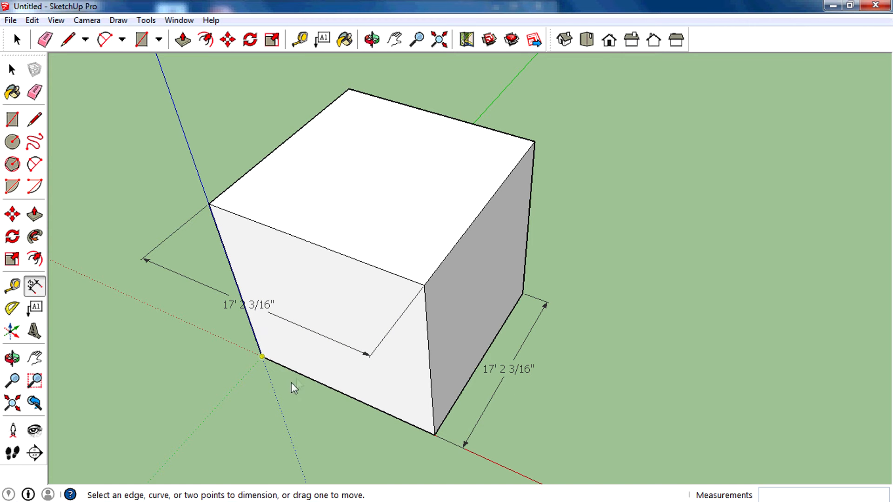
{"action": "left_click", "coordinate": [371, 39]}
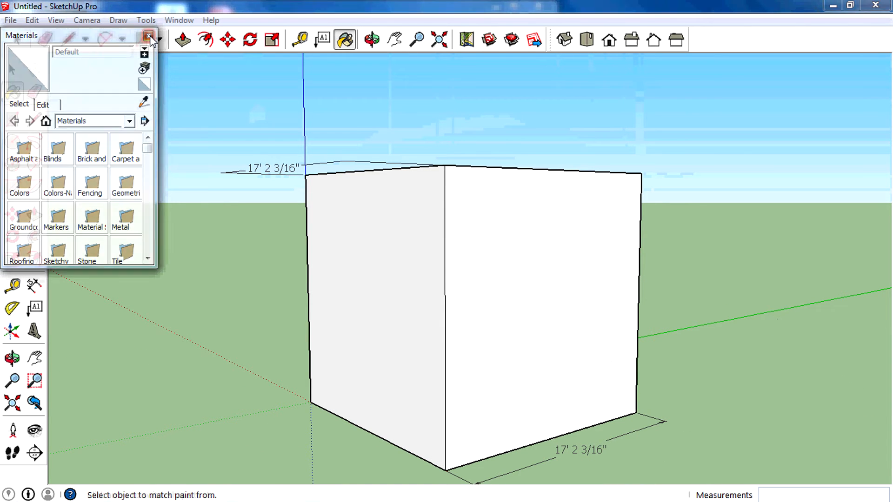
Step: Paint the cube blue from the Colors materials and orbit to look down onto it
{"action": "left_click", "coordinate": [151, 36]}
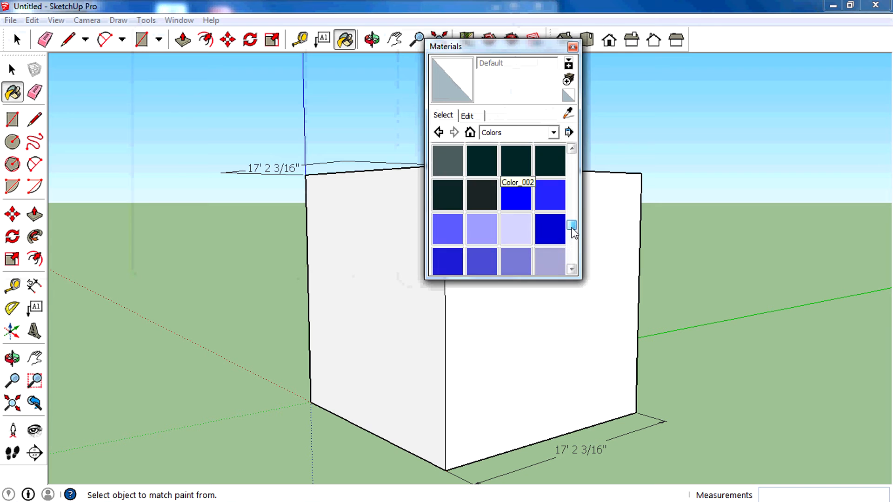
{"action": "scroll", "scroll_direction": "down", "scroll_amount": 3}
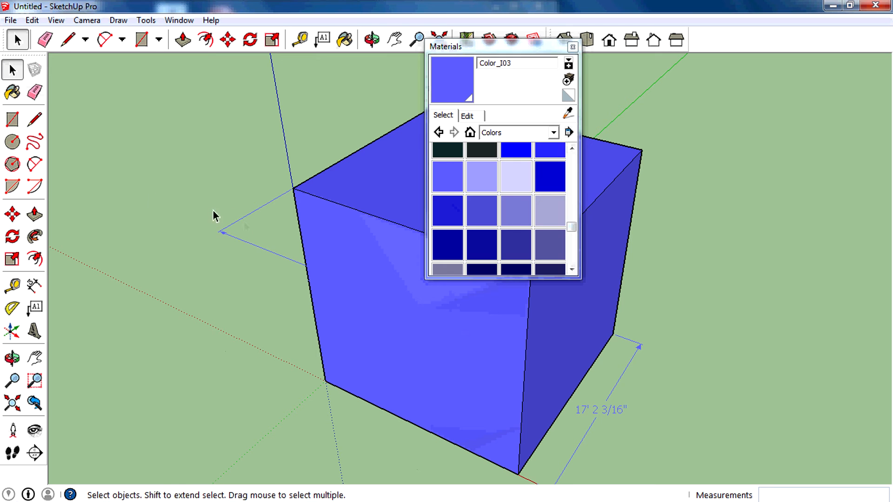
{"action": "left_click", "coordinate": [371, 40]}
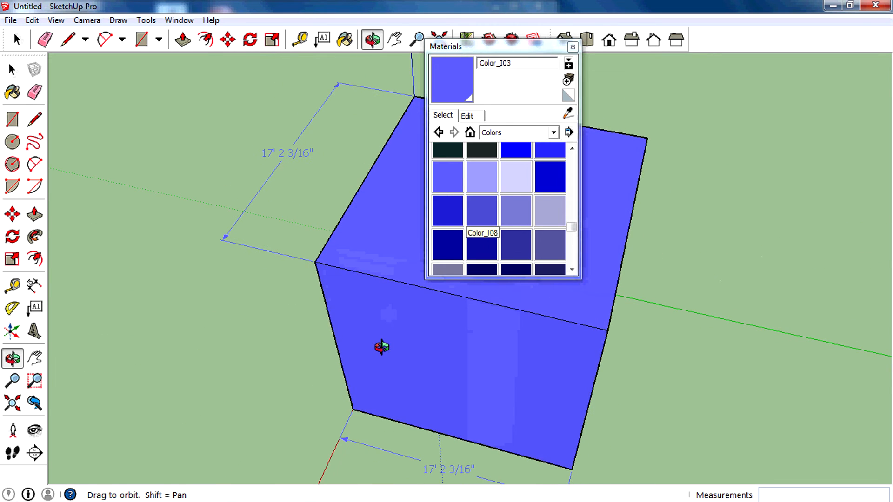
{"action": "left_click", "coordinate": [15, 39]}
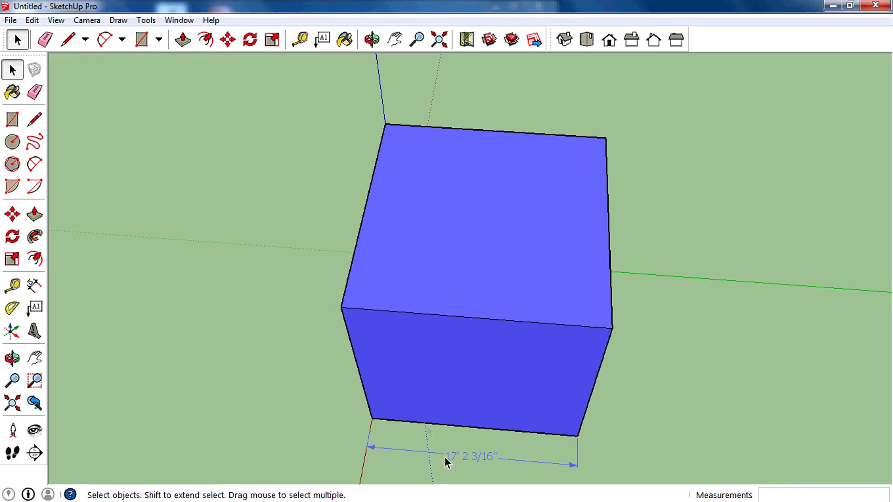
Step: Erase the dimension labels and select the whole blue cube
{"action": "left_click", "coordinate": [45, 39]}
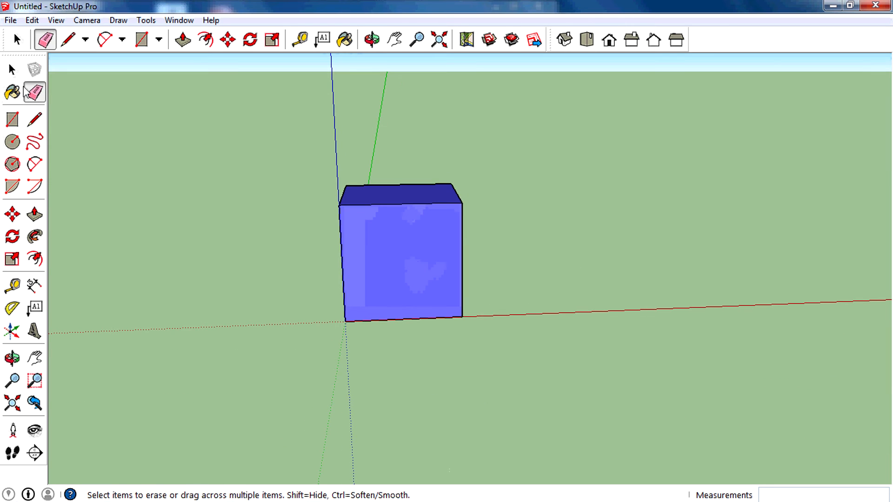
{"action": "left_click", "coordinate": [16, 39]}
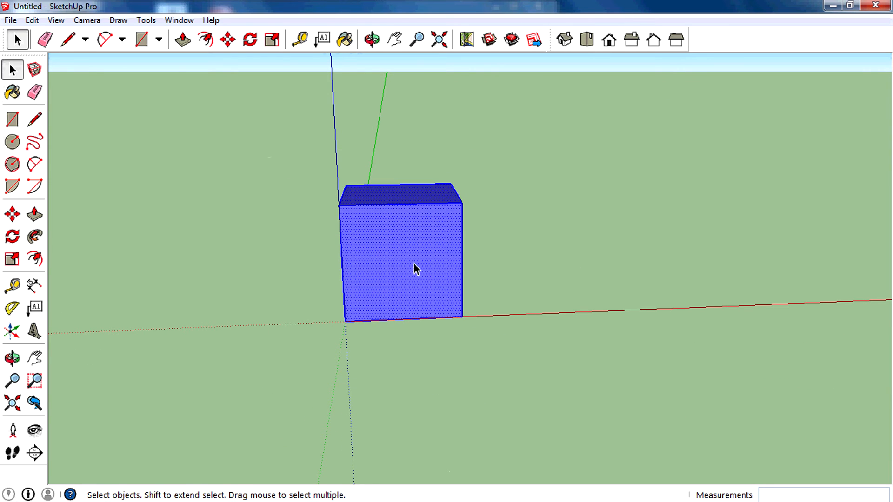
{"action": "left_click", "coordinate": [661, 408]}
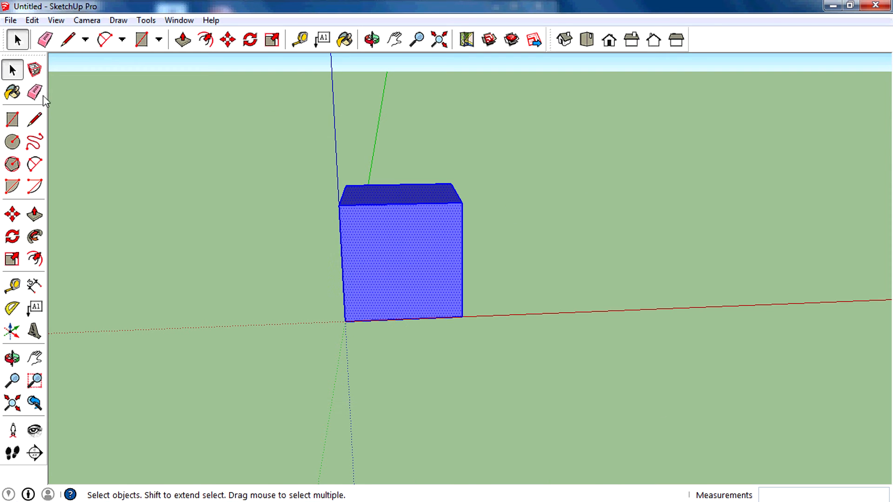
Step: Reselect the entire cube with a selection box and start making it a component
{"action": "left_click", "coordinate": [196, 78]}
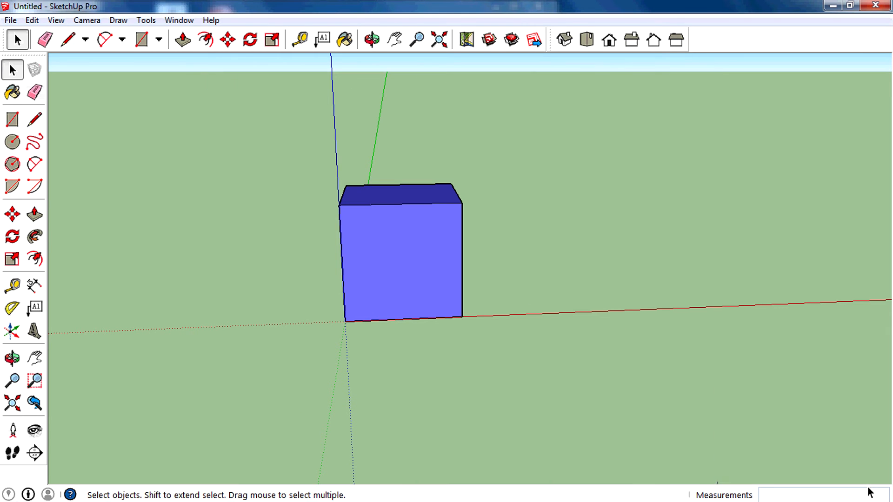
{"action": "left_click", "coordinate": [399, 257]}
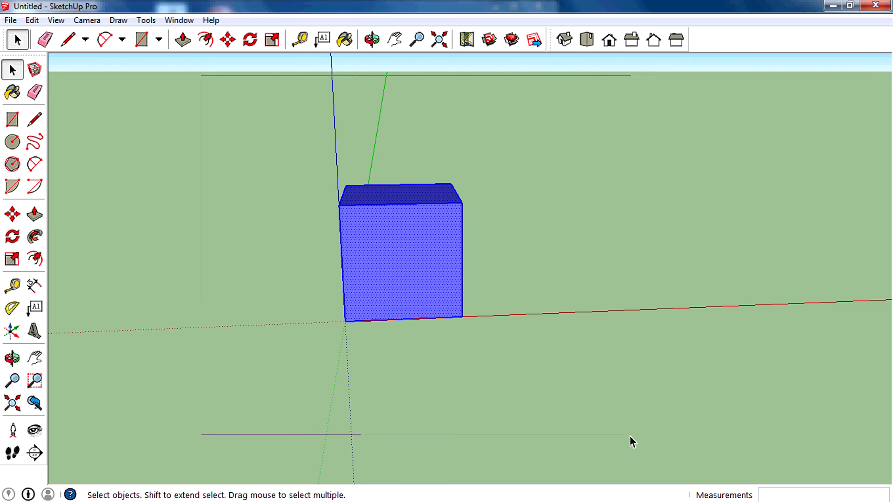
{"action": "mouse_move", "coordinate": [368, 344]}
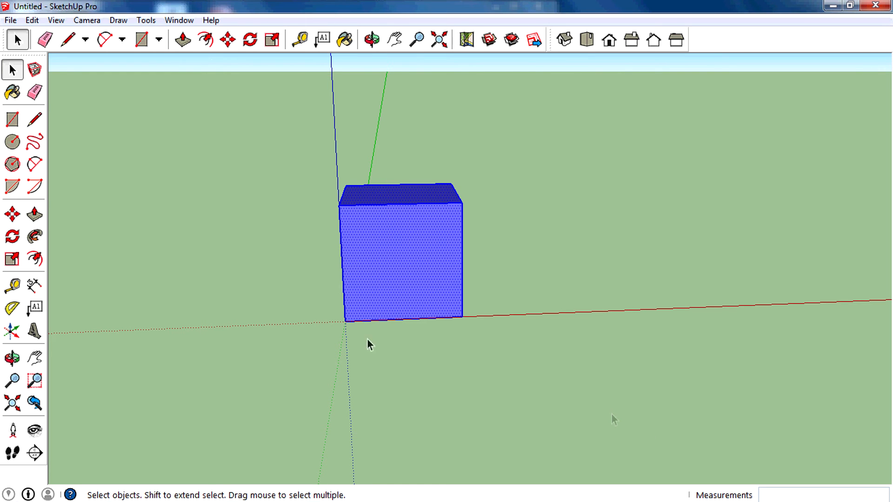
{"action": "left_click", "coordinate": [587, 288]}
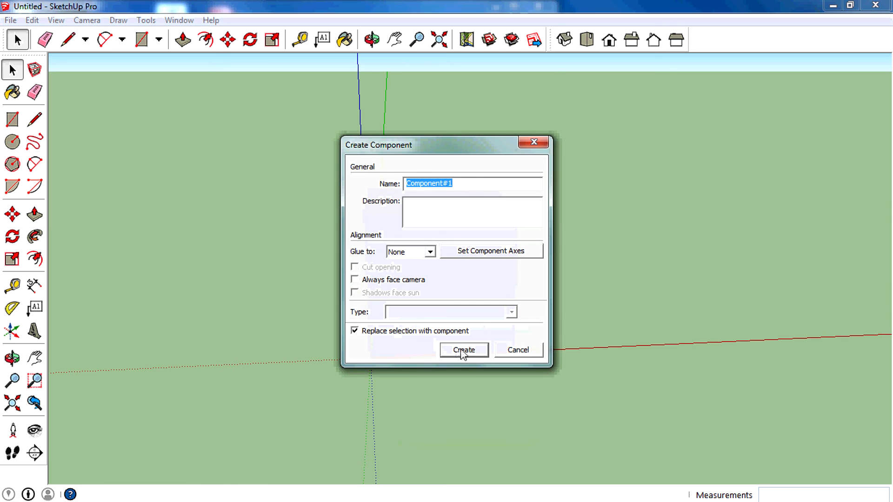
{"action": "mouse_move", "coordinate": [483, 183]}
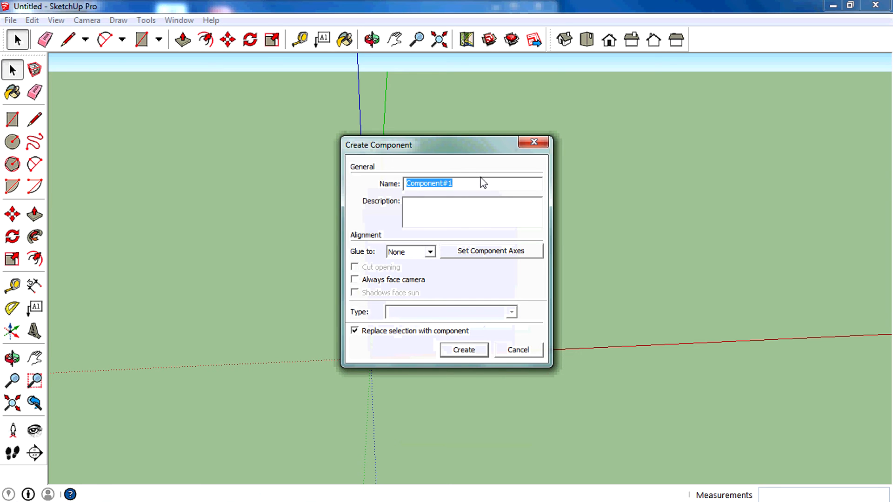
Step: Name the component '3D Cude' and create it
{"action": "type", "text": "3D"}
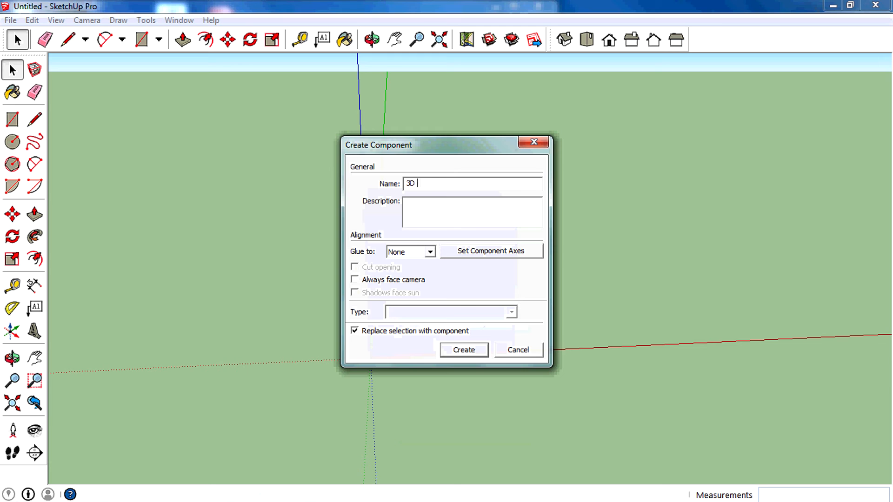
{"action": "type", "text": "Cude"}
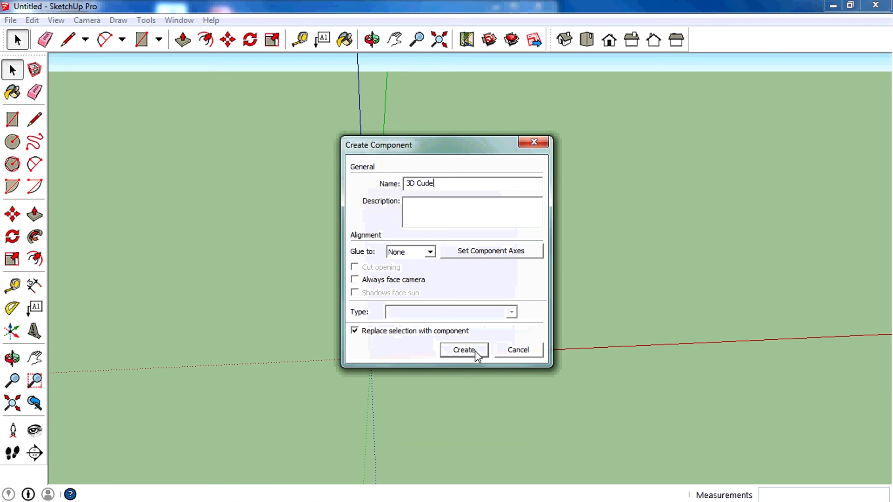
{"action": "left_click", "coordinate": [464, 349]}
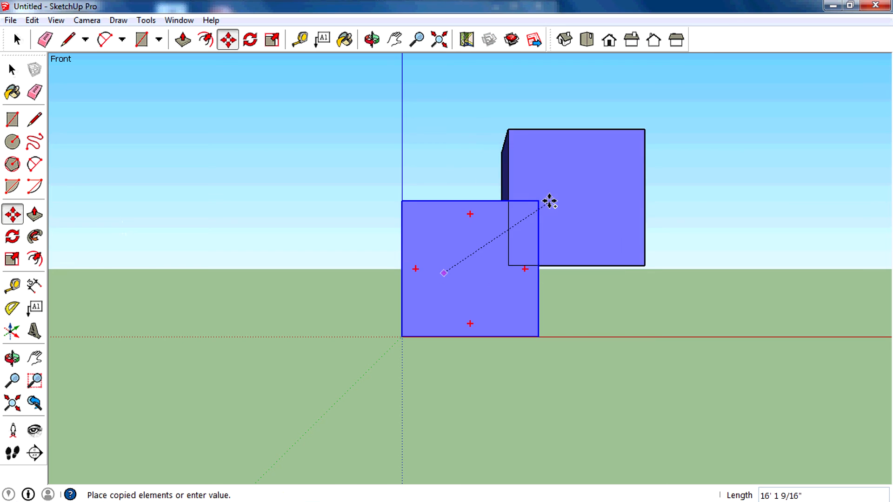
Step: Place a copy of the 3D Cude component offset from the original to start the row
{"action": "left_click", "coordinate": [550, 203]}
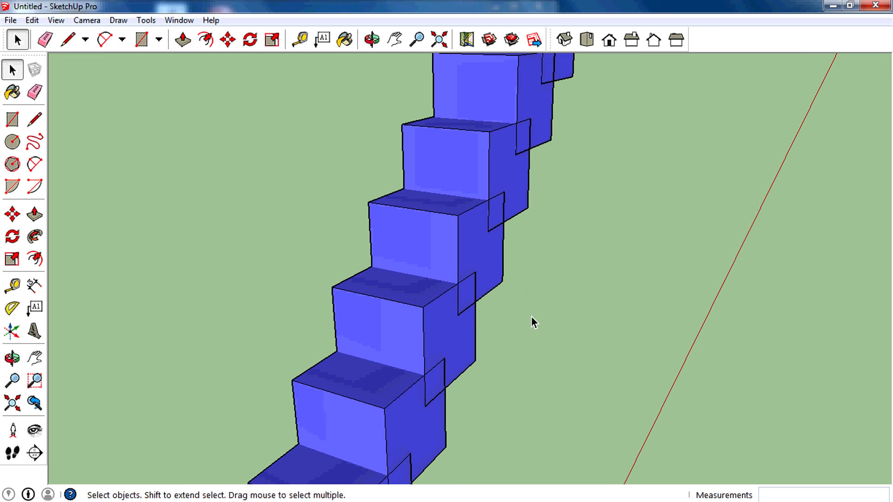
{"action": "mouse_move", "coordinate": [441, 204]}
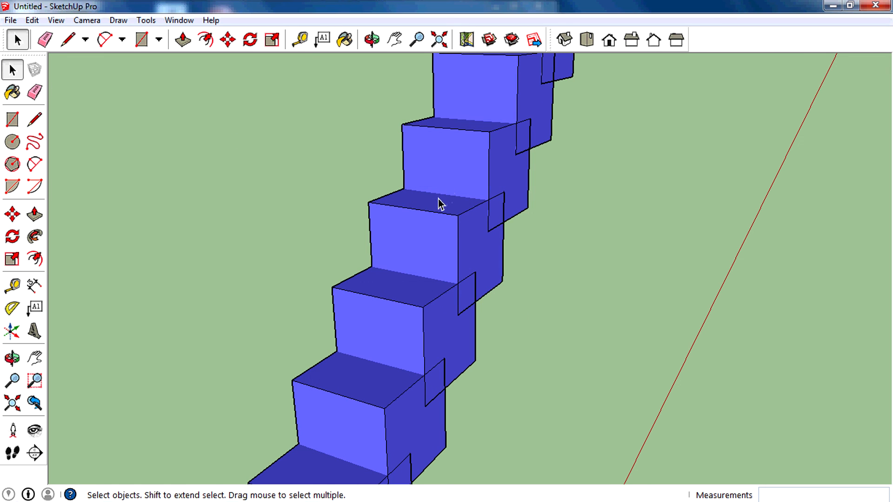
{"action": "mouse_move", "coordinate": [437, 207]}
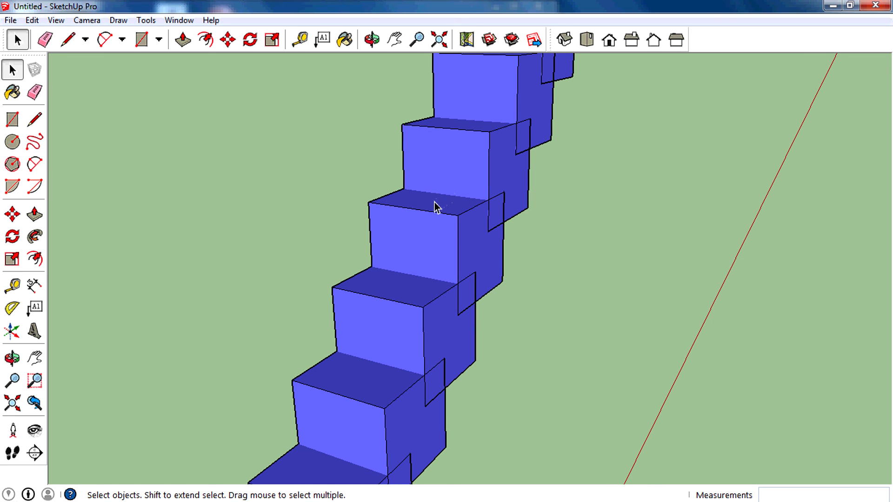
{"action": "mouse_move", "coordinate": [382, 238]}
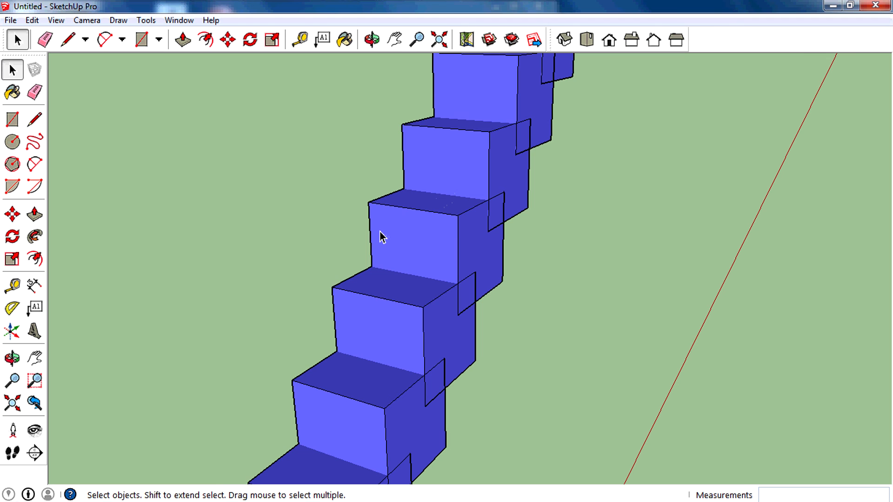